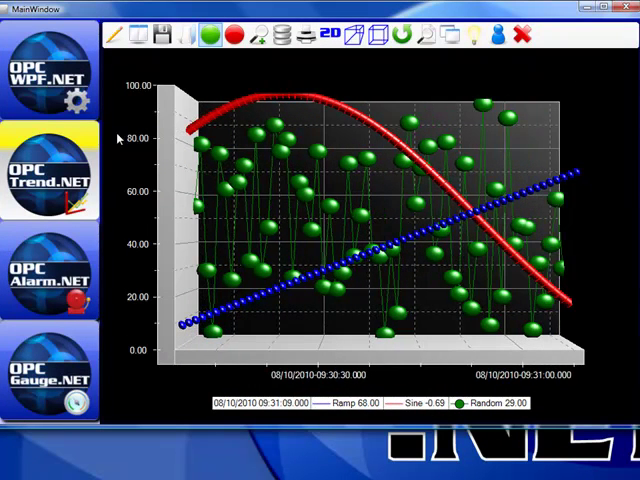
View the OPC WPF.NET process graphic, then return to the OPC Trend.NET chart.
{"action": "left_click", "coordinate": [52, 68]}
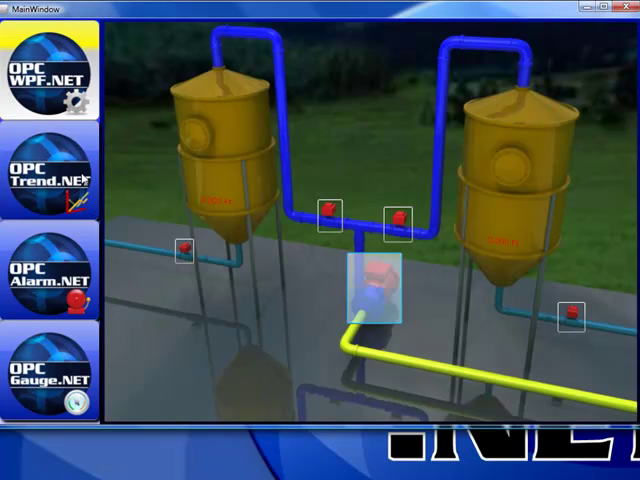
{"action": "left_click", "coordinate": [48, 178]}
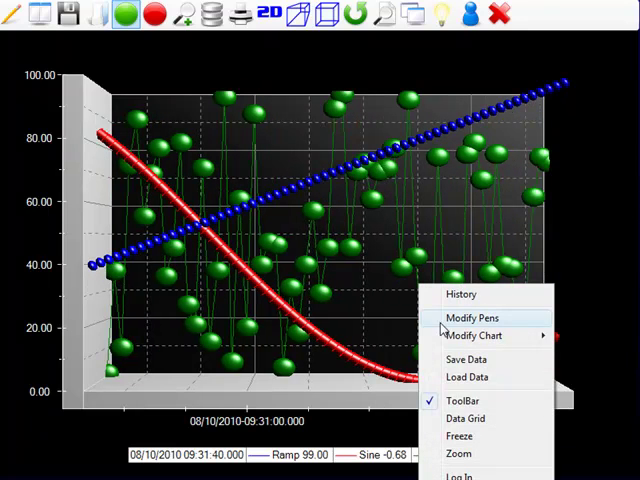
Enable XY plot mode on the X axis via Modify Chart > X Axis.
{"action": "left_click", "coordinate": [470, 336]}
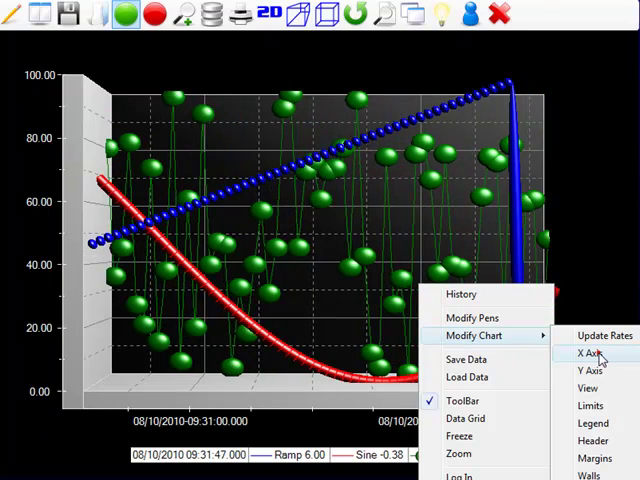
{"action": "left_click", "coordinate": [588, 354]}
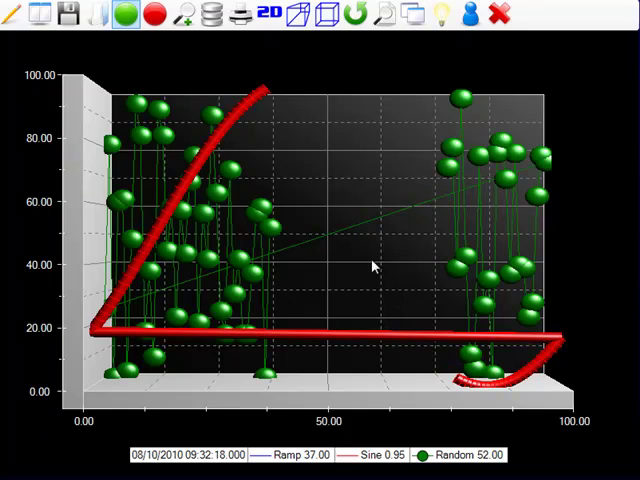
Select Sine Value as the horizontal-axis trend point from the chart options.
{"action": "right_click", "coordinate": [276, 200]}
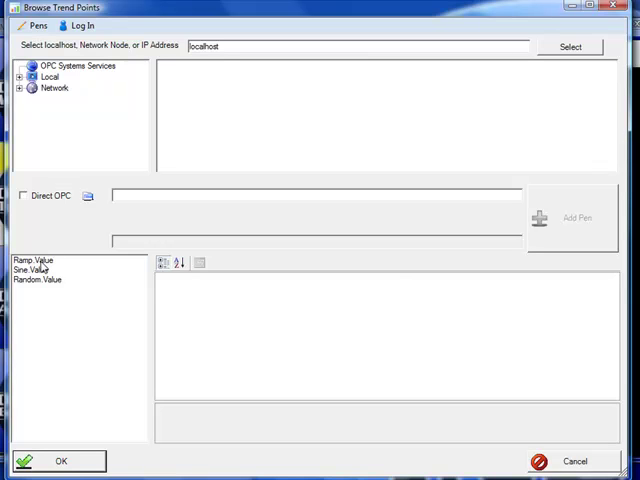
{"action": "left_click", "coordinate": [32, 270]}
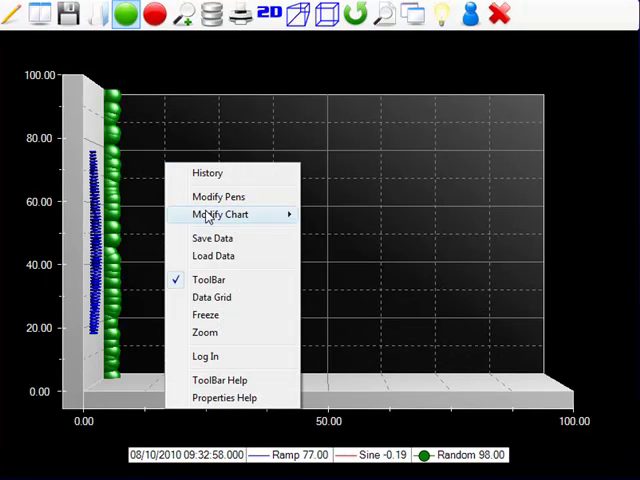
Set the X axis range to minimum -1 and maximum 1.
{"action": "left_click", "coordinate": [220, 214]}
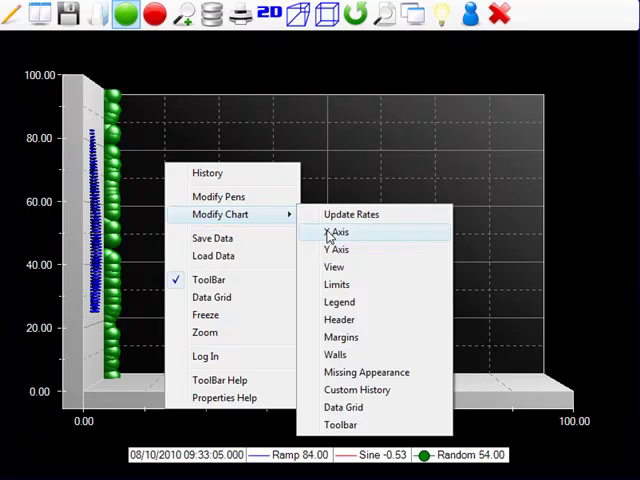
{"action": "left_click", "coordinate": [336, 232]}
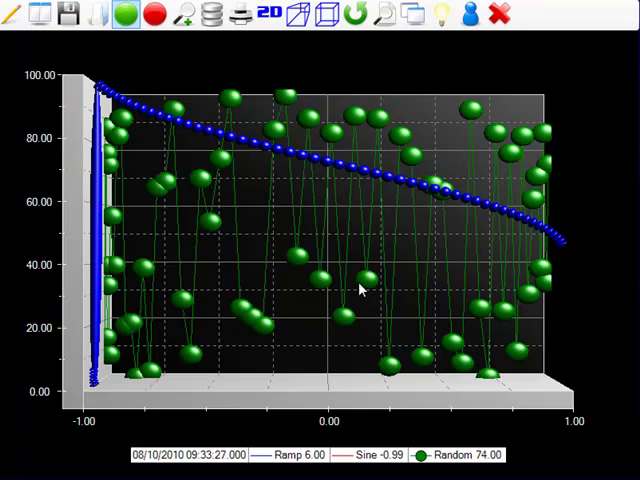
{"action": "mouse_move", "coordinate": [182, 18]}
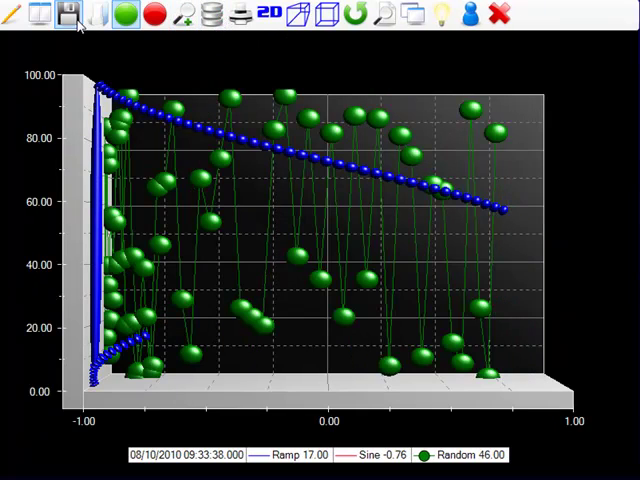
{"action": "mouse_move", "coordinate": [70, 18]}
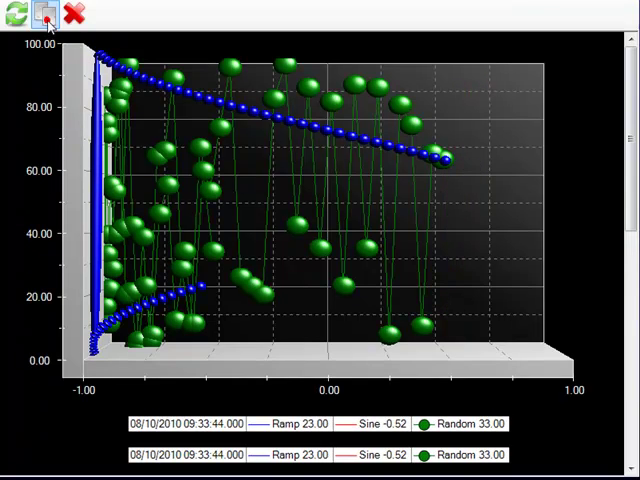
Show the Ramp, Sine and Random trend values in the Data Grid.
{"action": "left_click", "coordinate": [48, 14]}
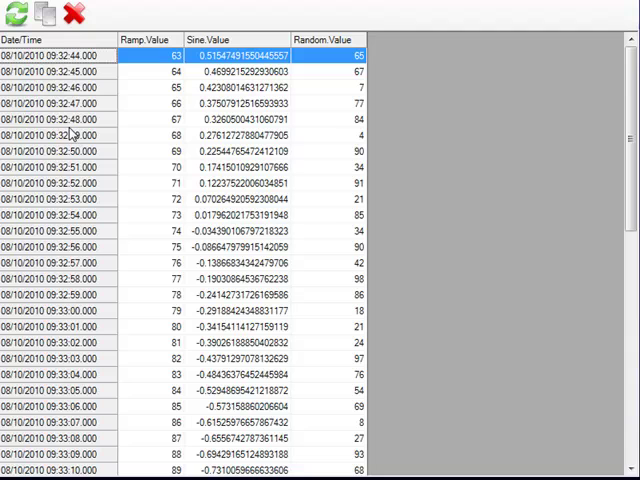
{"action": "mouse_move", "coordinate": [344, 70]}
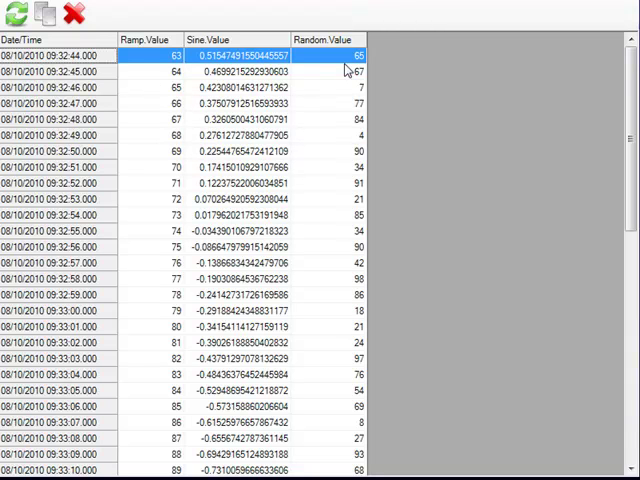
{"action": "mouse_move", "coordinate": [48, 14]}
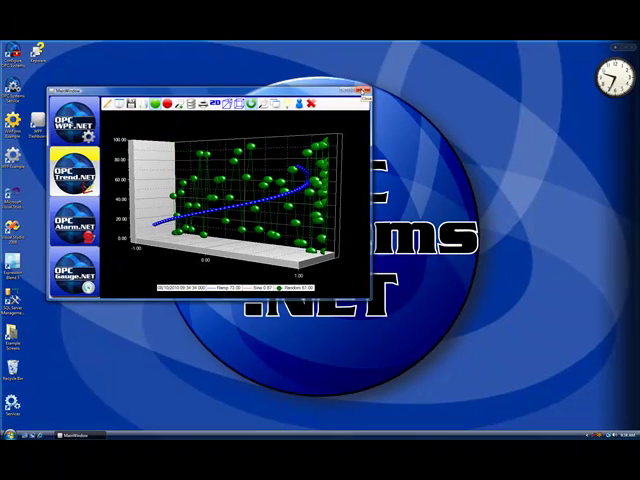
Launch the web browser to the OPC Systems website.
{"action": "left_click", "coordinate": [380, 92]}
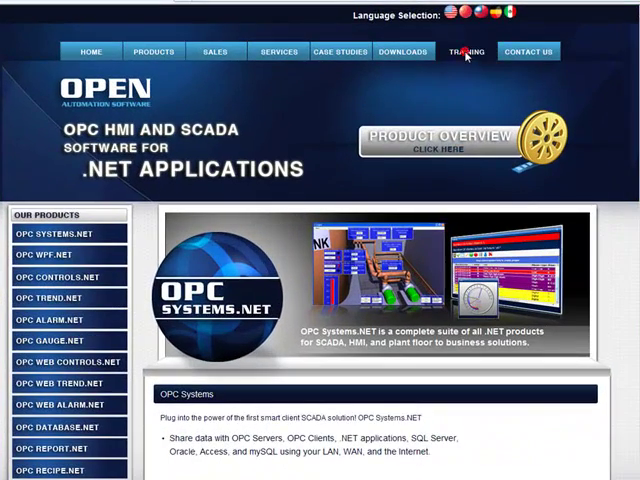
Go to the Training page and scroll to the OPC Trend.NET Training Videos section.
{"action": "left_click", "coordinate": [464, 52]}
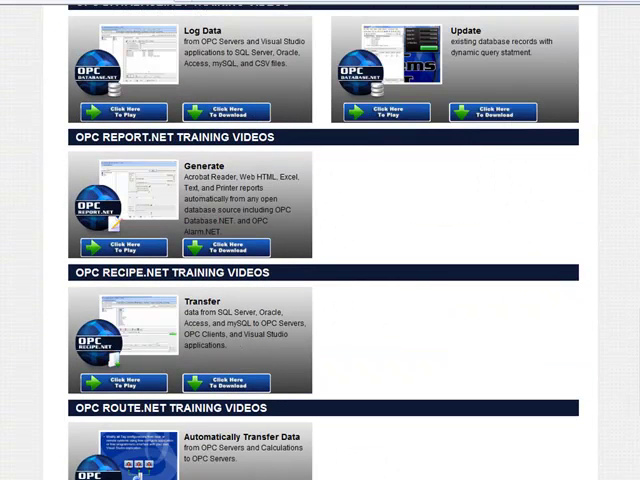
{"action": "scroll", "scroll_direction": "down", "scroll_amount": 3}
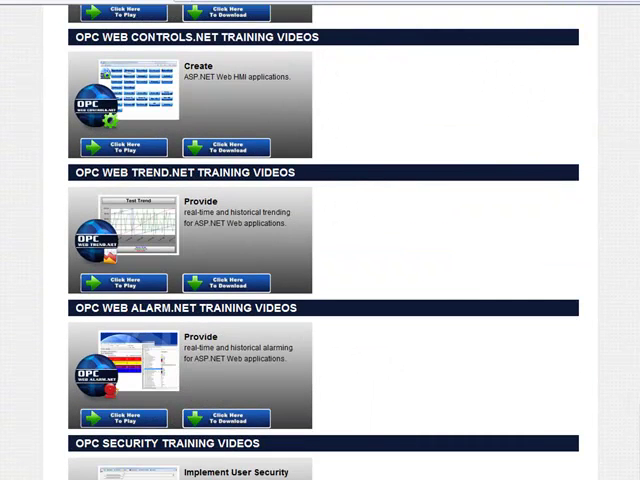
{"action": "scroll", "scroll_direction": "down", "scroll_amount": 3}
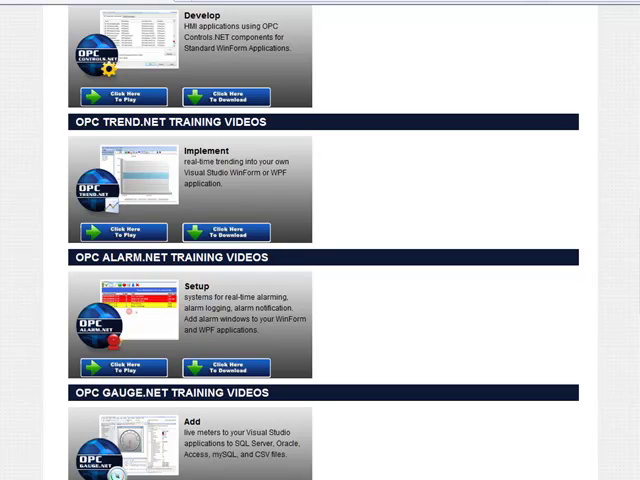
{"action": "scroll", "scroll_direction": "down", "scroll_amount": 3}
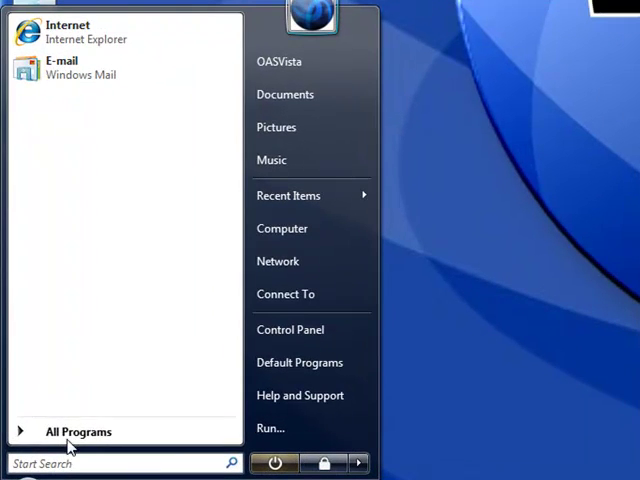
Browse All Programs and launch Microsoft Visual Studio 2010.
{"action": "left_click", "coordinate": [78, 432]}
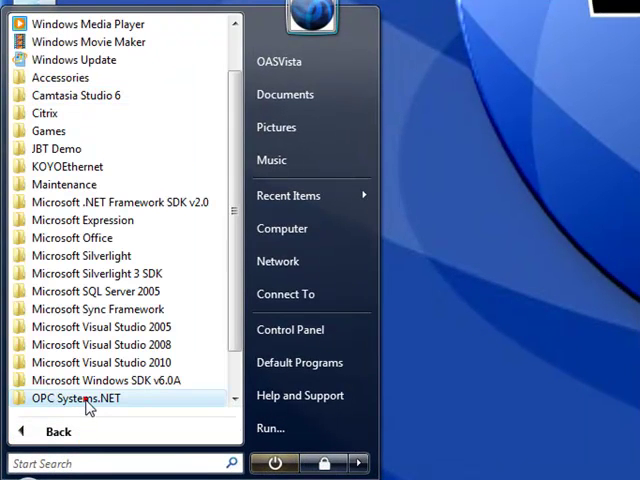
{"action": "left_click", "coordinate": [76, 398]}
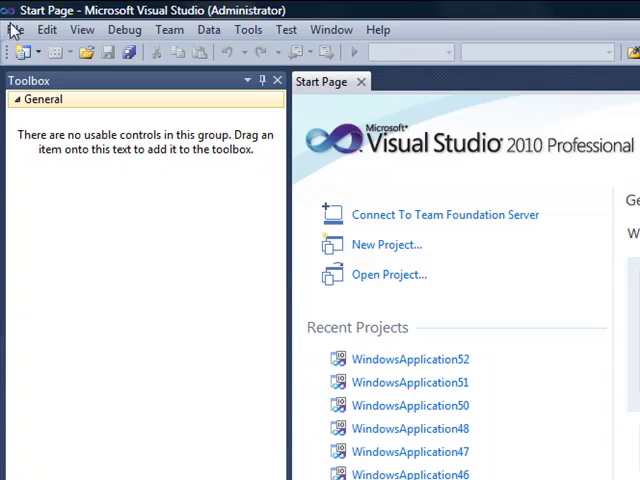
Create a new Visual C# Windows Forms Application project with a blank form.
{"action": "left_click", "coordinate": [16, 28]}
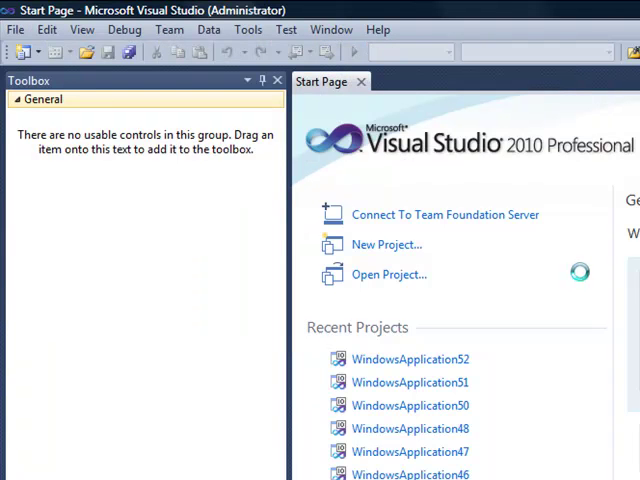
{"action": "left_click", "coordinate": [386, 244]}
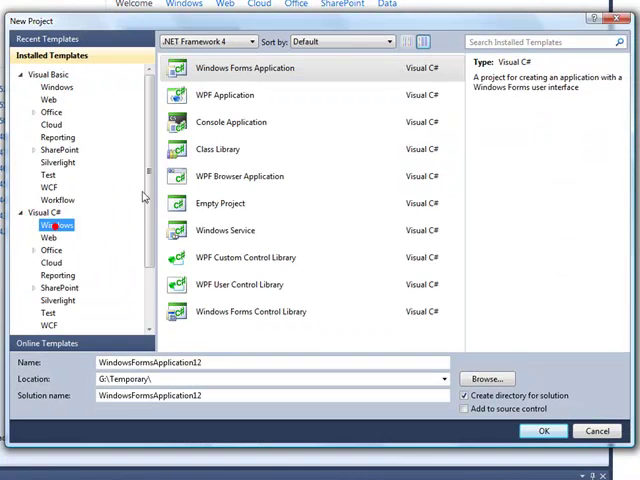
{"action": "left_click", "coordinate": [244, 68]}
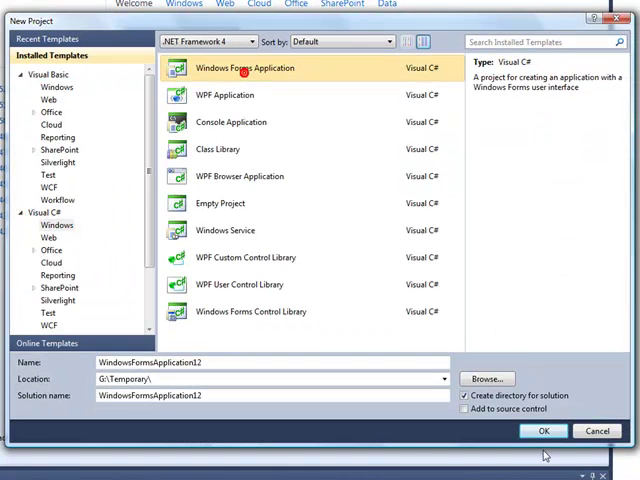
{"action": "left_click", "coordinate": [544, 432]}
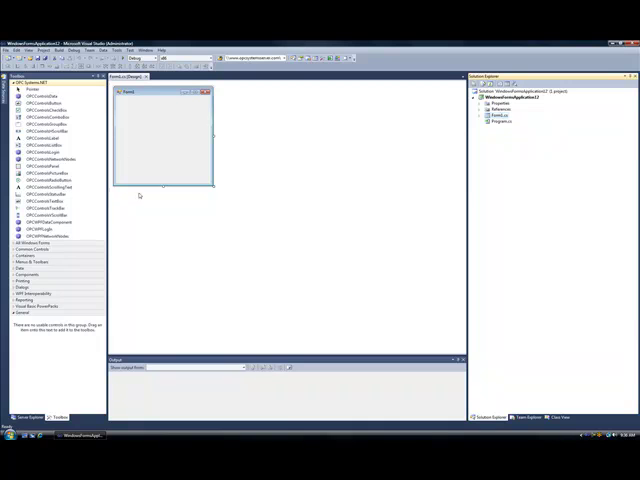
{"action": "left_click", "coordinate": [50, 166]}
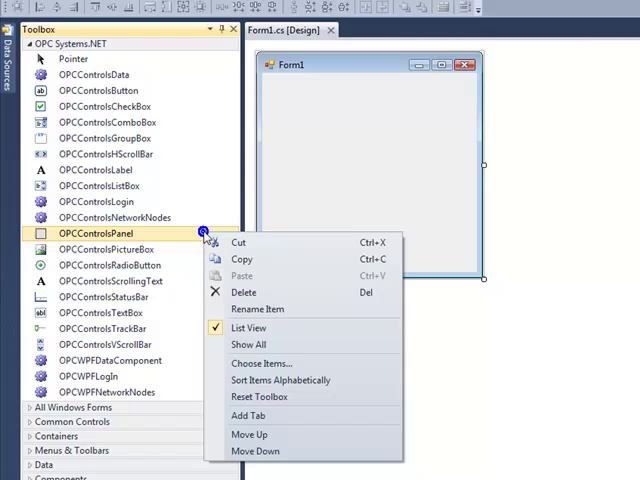
{"action": "mouse_move", "coordinate": [260, 364]}
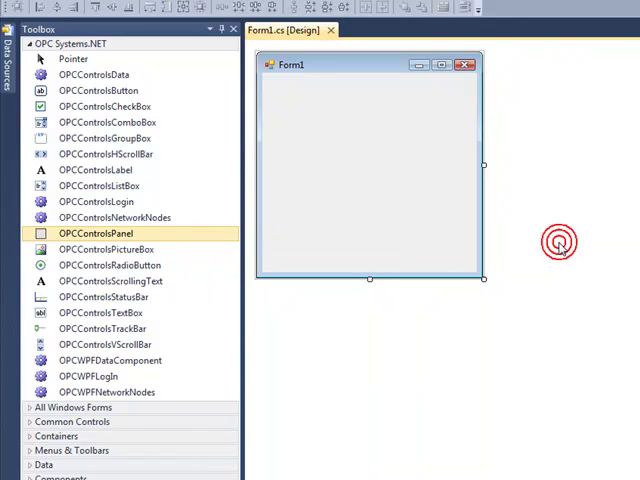
{"action": "left_click", "coordinate": [108, 392]}
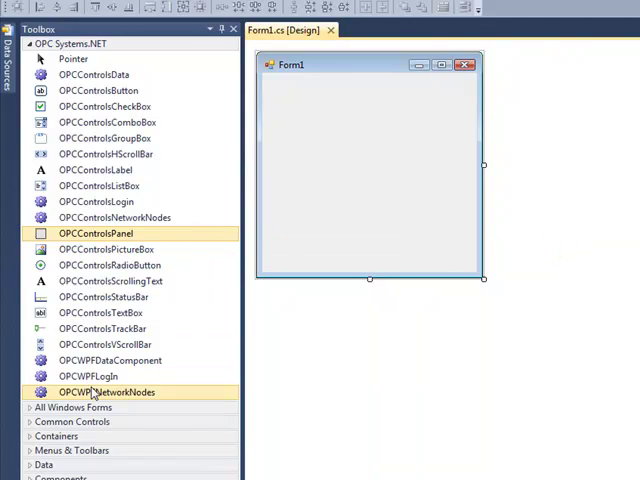
{"action": "mouse_move", "coordinate": [584, 216]}
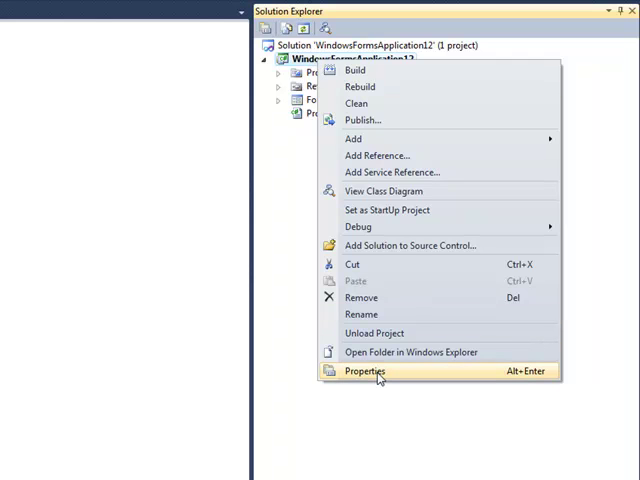
Set the project's target framework to the full .NET Framework 4.
{"action": "left_click", "coordinate": [364, 372]}
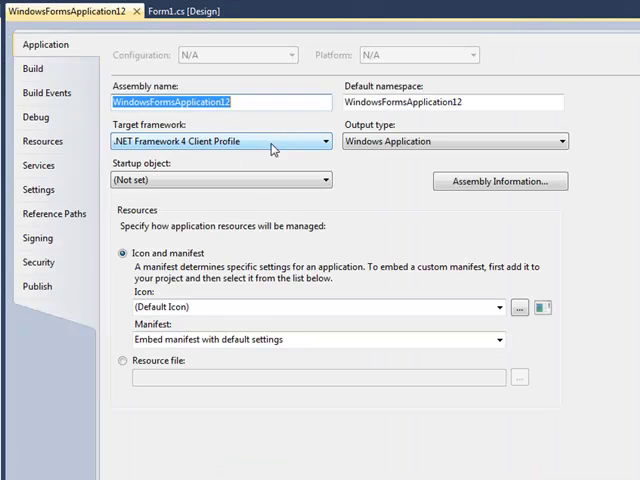
{"action": "mouse_move", "coordinate": [324, 148]}
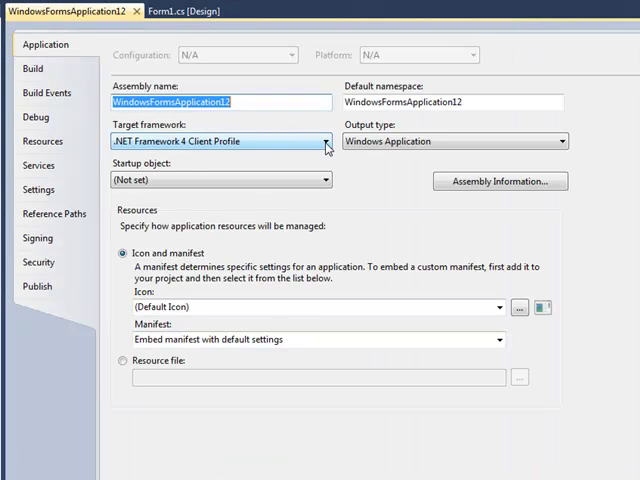
{"action": "left_click", "coordinate": [324, 140]}
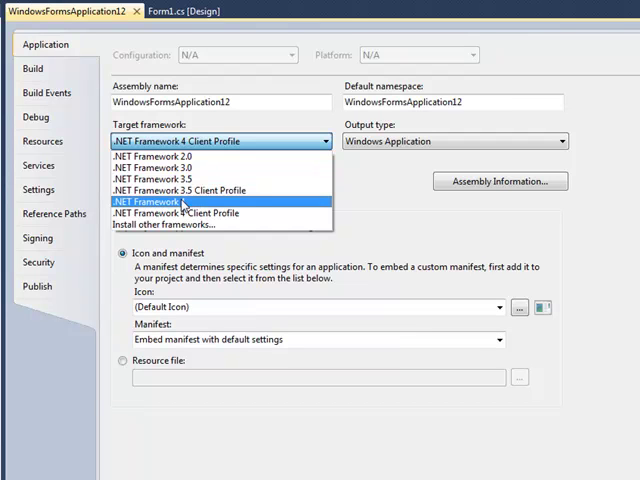
{"action": "left_click", "coordinate": [160, 200]}
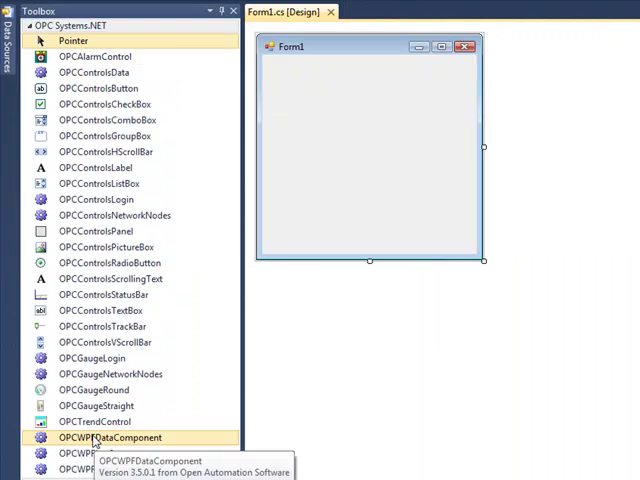
{"action": "mouse_move", "coordinate": [490, 272]}
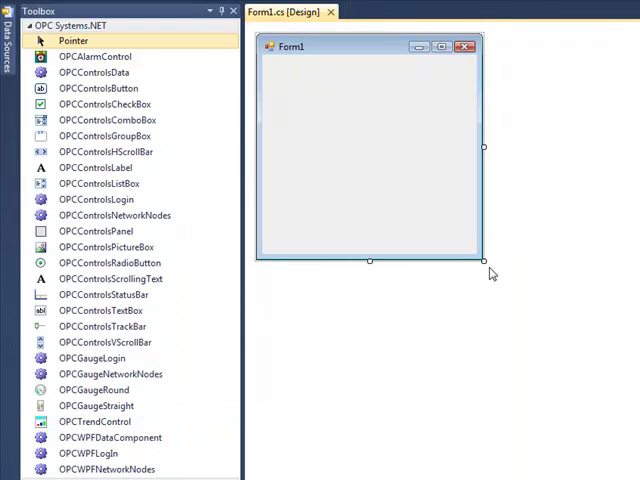
{"action": "mouse_move", "coordinate": [484, 264]}
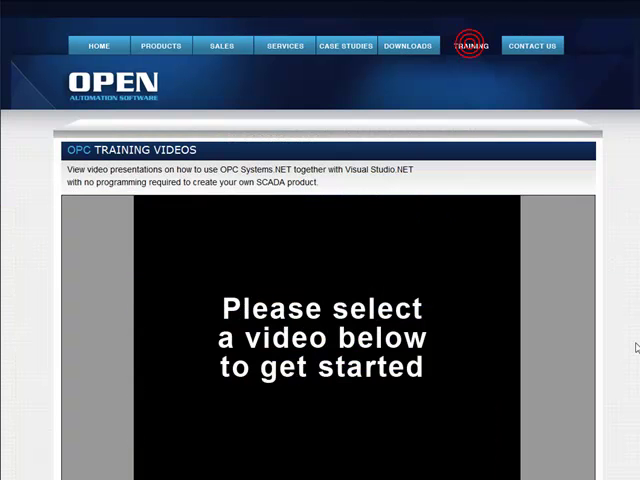
Scroll the training videos page down to the OPC Trend.NET section.
{"action": "scroll", "scroll_direction": "down", "scroll_amount": 3}
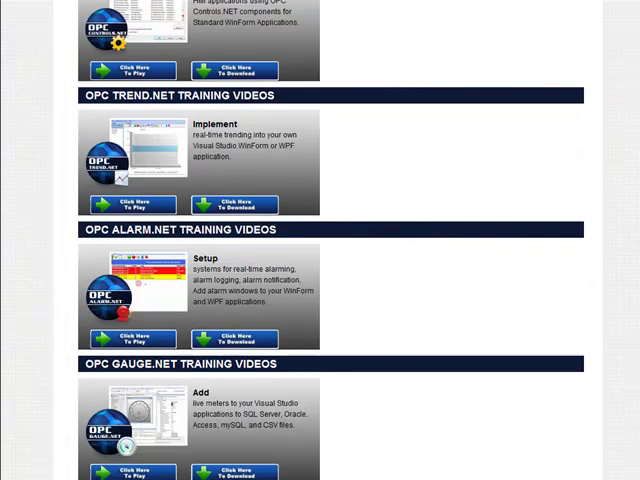
{"action": "scroll", "scroll_direction": "down", "scroll_amount": 3}
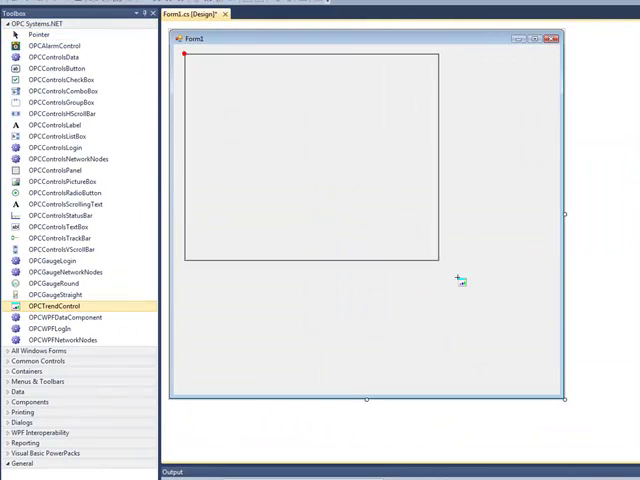
Drop an OPCTrendControl onto Form1 and show its Properties.
{"action": "left_click_drag", "start_coordinate": [452, 280], "coordinate": [556, 384]}
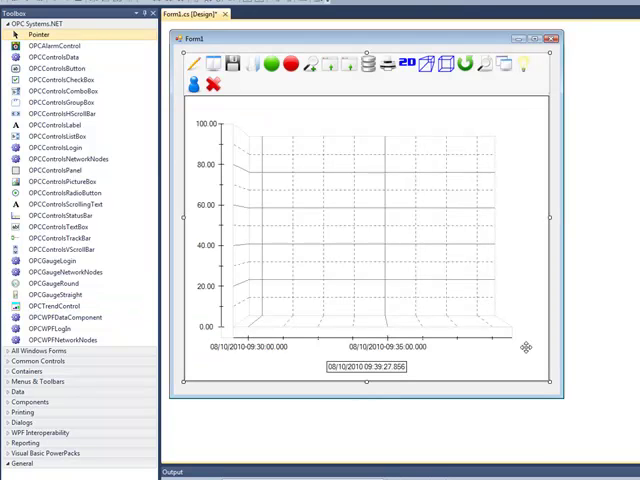
{"action": "right_click", "coordinate": [416, 264]}
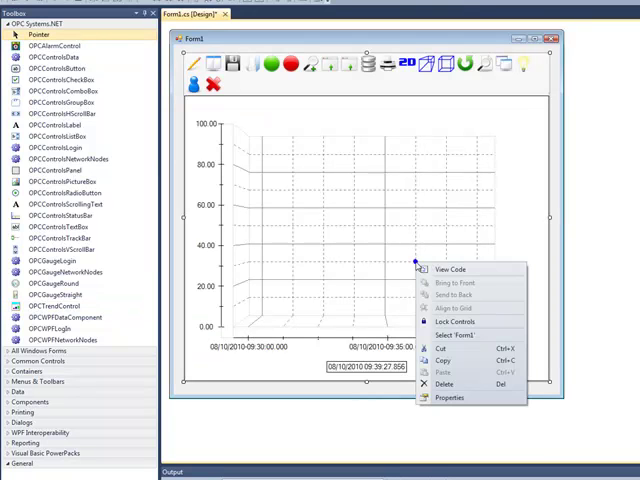
{"action": "mouse_move", "coordinate": [448, 398]}
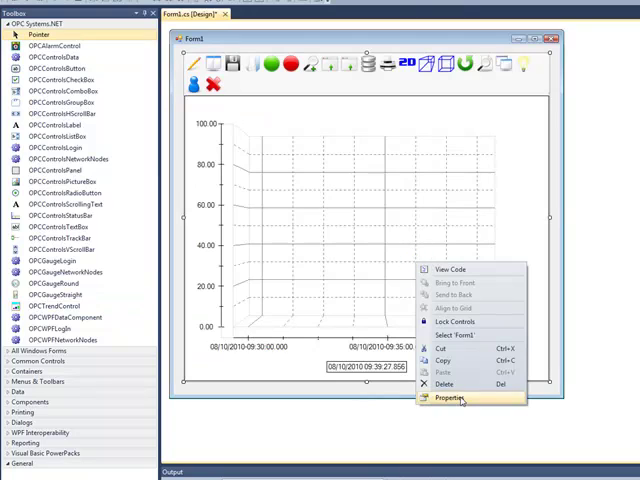
{"action": "left_click", "coordinate": [448, 398]}
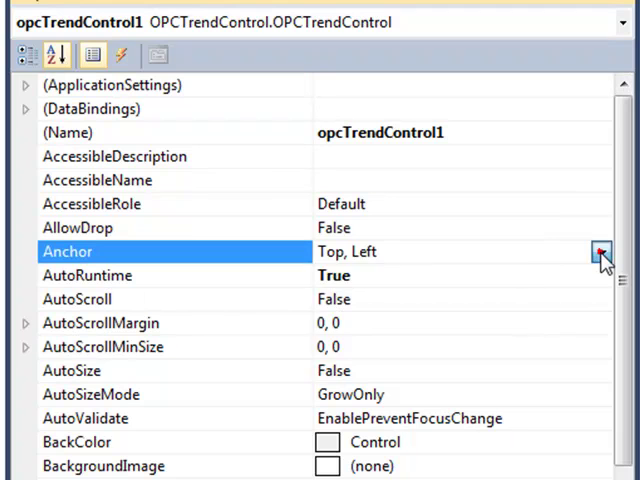
Set Anchor to Top, Bottom, Left, Right and review the 1-second SampleRate under ChartRates.
{"action": "left_click", "coordinate": [600, 252]}
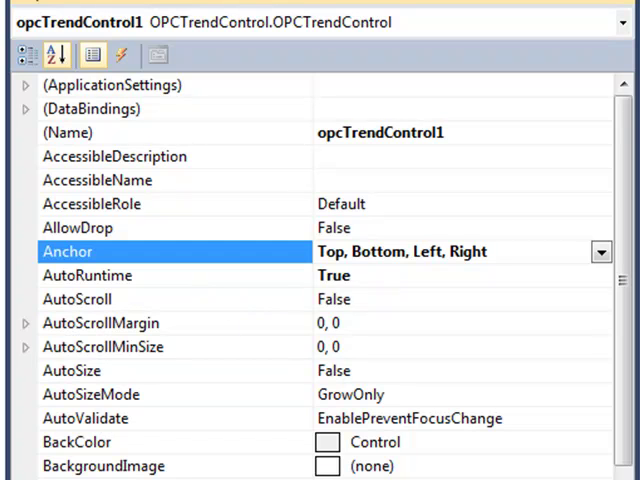
{"action": "scroll", "scroll_direction": "down", "scroll_amount": 3}
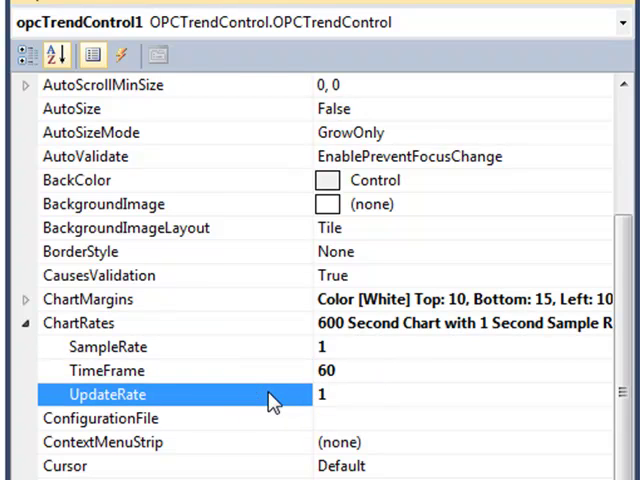
{"action": "mouse_move", "coordinate": [208, 360]}
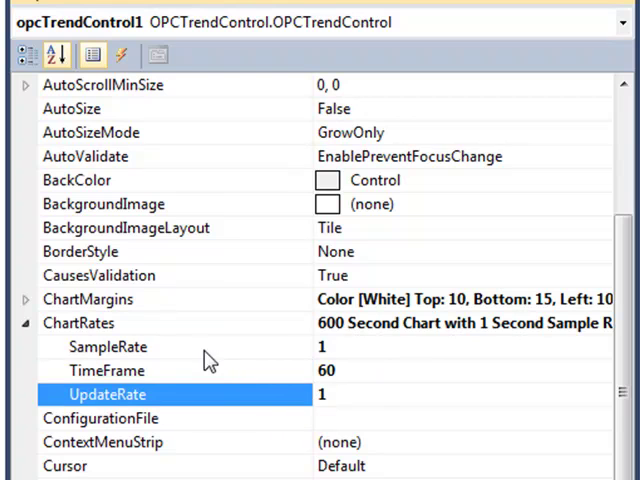
{"action": "left_click", "coordinate": [108, 346]}
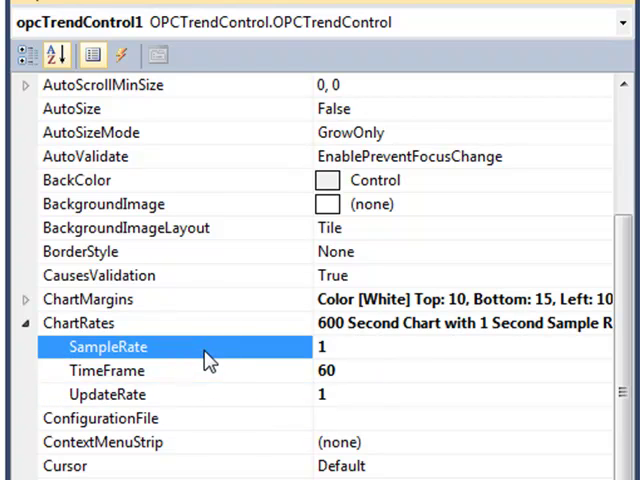
{"action": "mouse_move", "coordinate": [204, 368]}
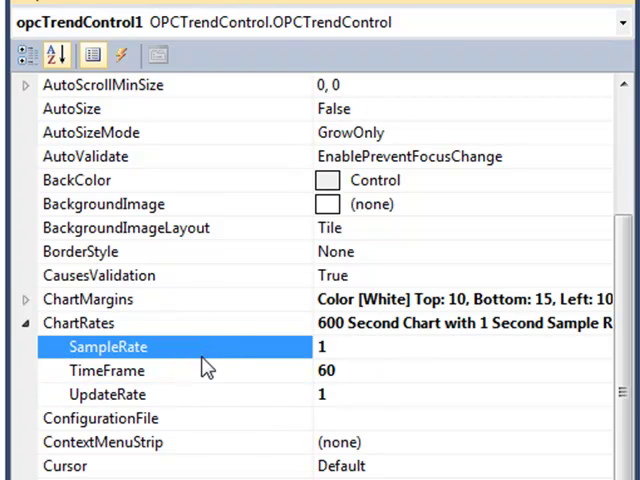
{"action": "left_click", "coordinate": [108, 370]}
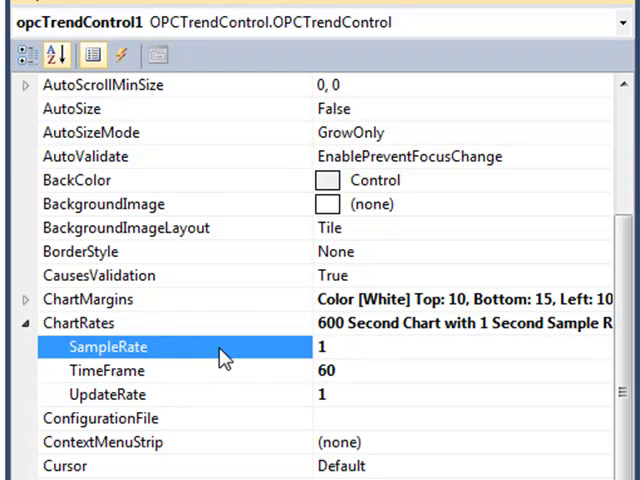
{"action": "scroll", "scroll_direction": "down", "scroll_amount": 3}
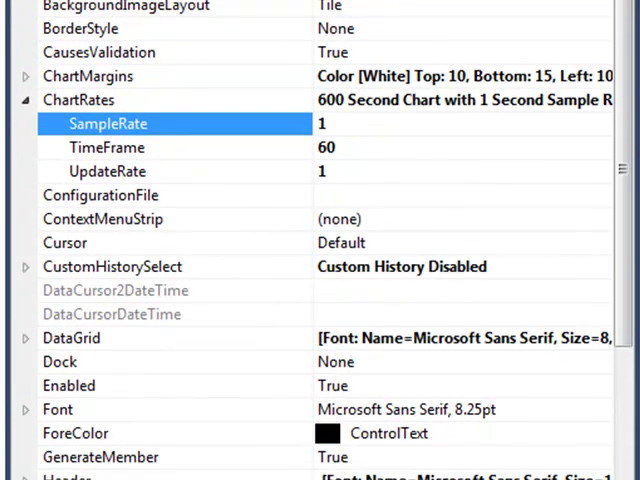
Open the Pens editor and expand Local to list Sine, Ramp, Random and Tank Level tags.
{"action": "scroll", "scroll_direction": "down", "scroll_amount": 3}
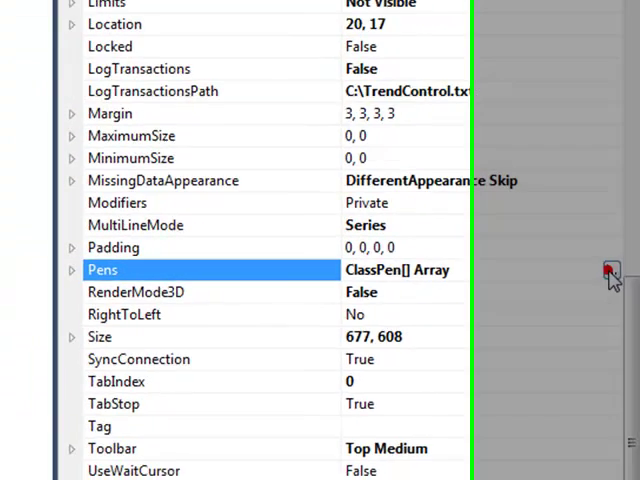
{"action": "left_click", "coordinate": [608, 270]}
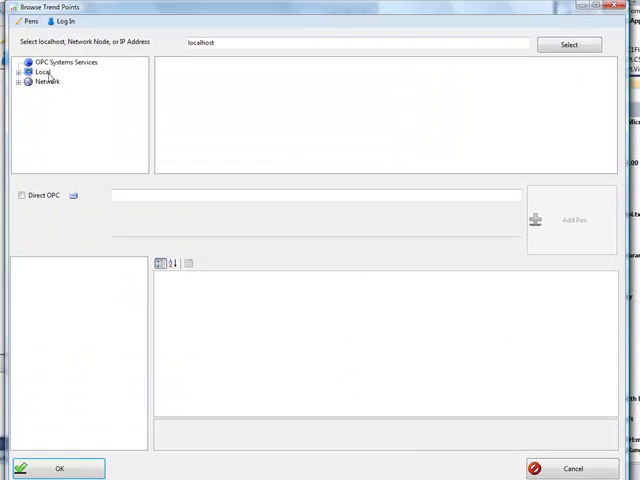
{"action": "left_click", "coordinate": [56, 62]}
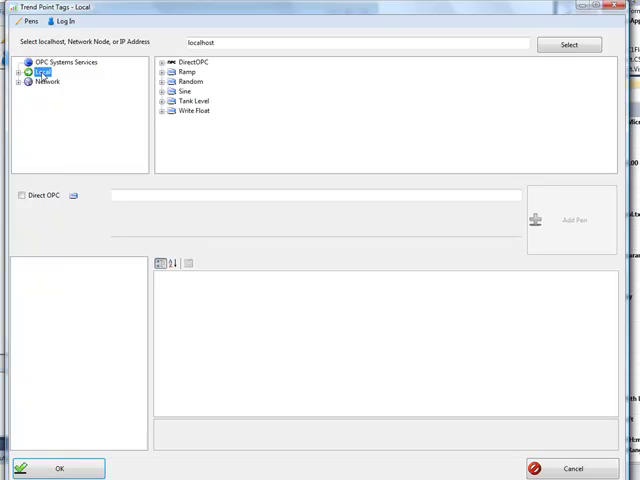
{"action": "mouse_move", "coordinate": [234, 60]}
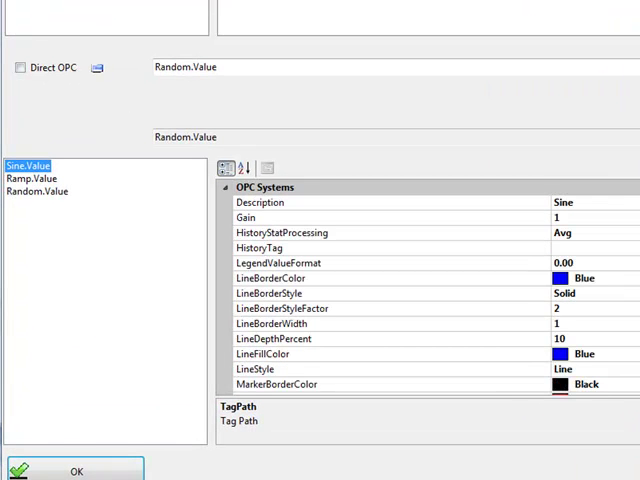
Give Sine.Value a Red LineBorderColor and a Tube LineStyle.
{"action": "left_click", "coordinate": [270, 278]}
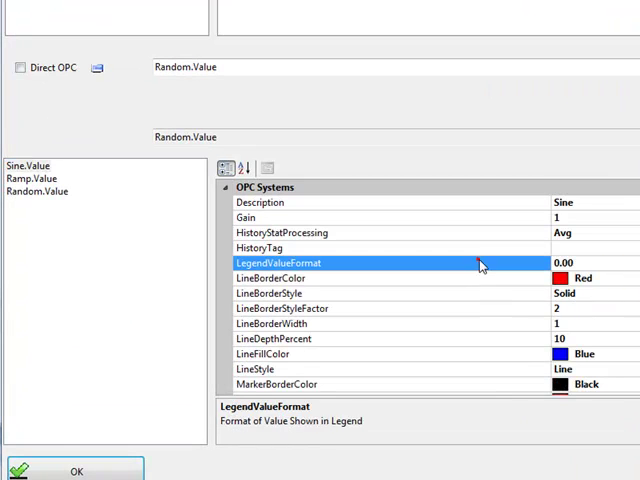
{"action": "mouse_move", "coordinate": [460, 368]}
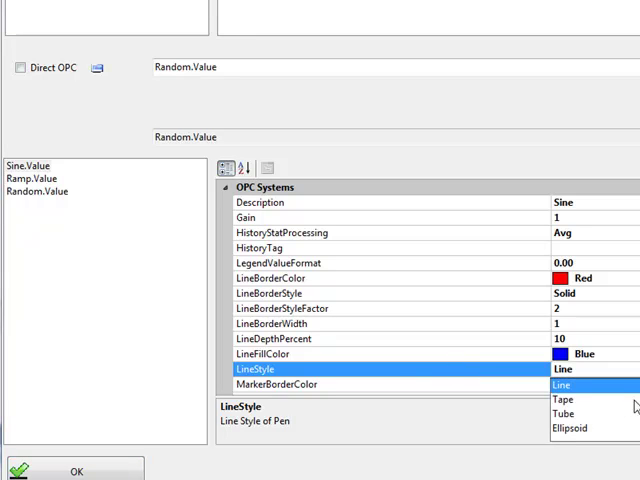
{"action": "left_click", "coordinate": [564, 400]}
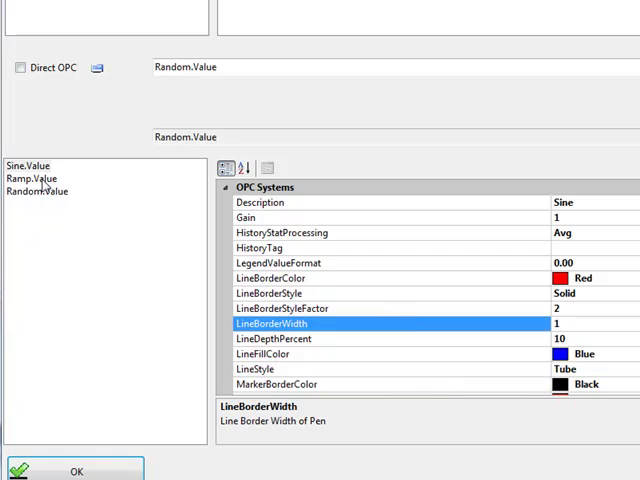
{"action": "left_click", "coordinate": [30, 178]}
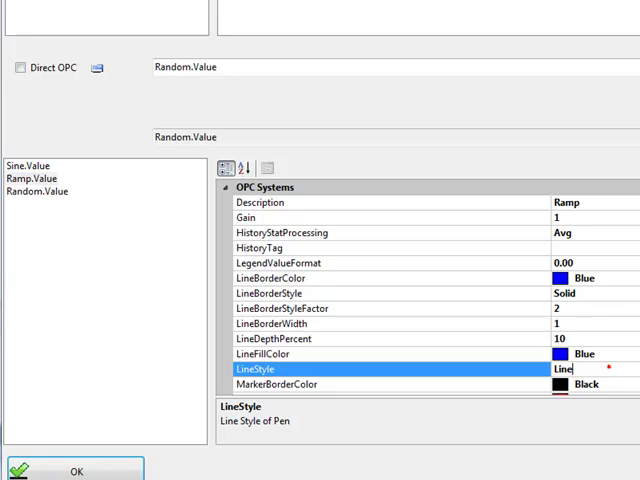
Select Random.Value and set its LineBorderColor to Green.
{"action": "left_click", "coordinate": [596, 368]}
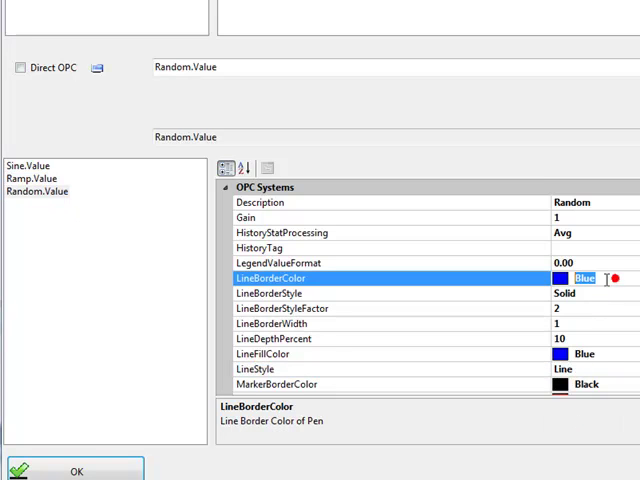
{"action": "type", "text": "GREEN"}
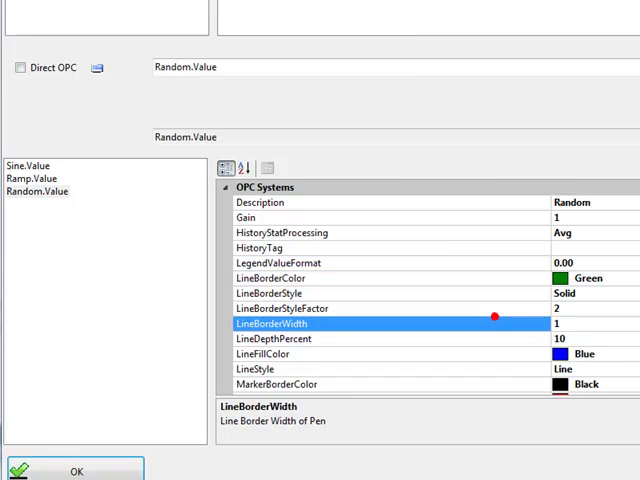
{"action": "scroll", "scroll_direction": "down", "scroll_amount": 3}
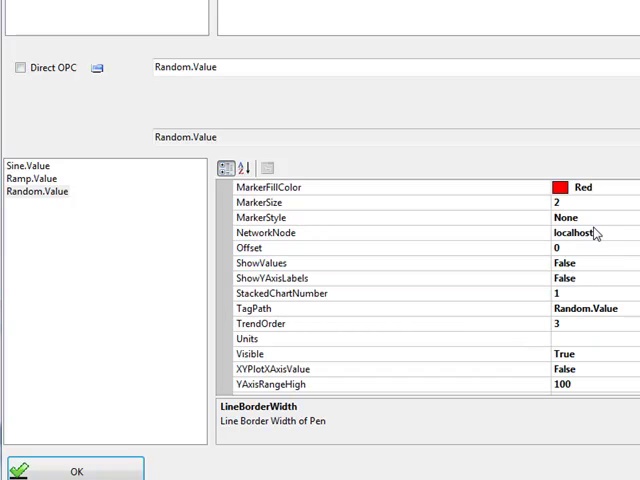
Give Random.Value Sphere markers filled Green at size 20.
{"action": "left_click", "coordinate": [584, 216]}
{"action": "type", "text": "G"}
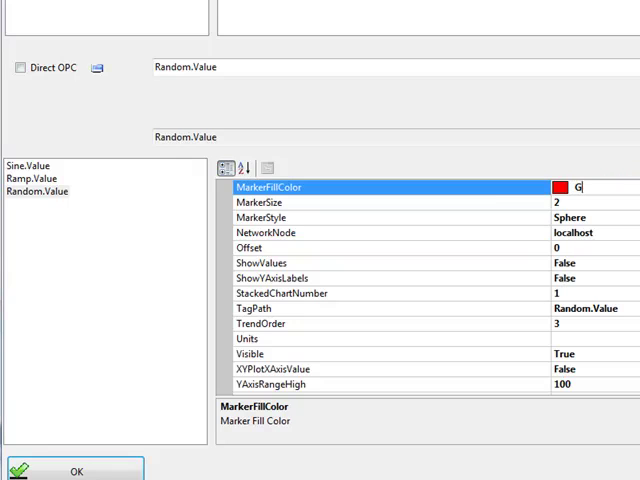
{"action": "type", "text": "REEN"}
{"action": "left_click", "coordinate": [596, 202]}
{"action": "type", "text": "0"}
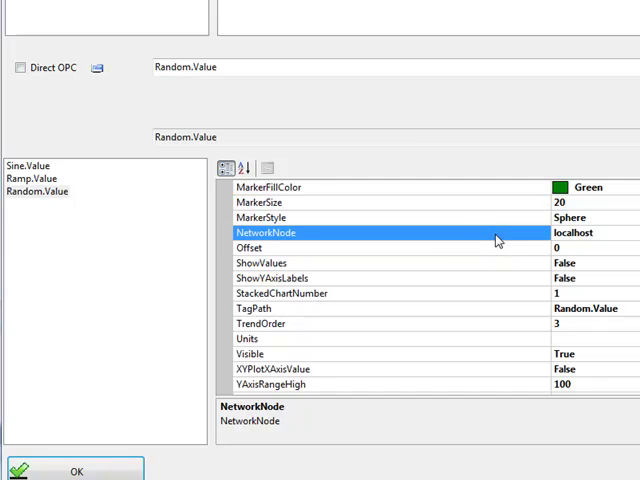
Set Sine.Value's YAxisRangeLow to -1.
{"action": "left_click", "coordinate": [28, 164]}
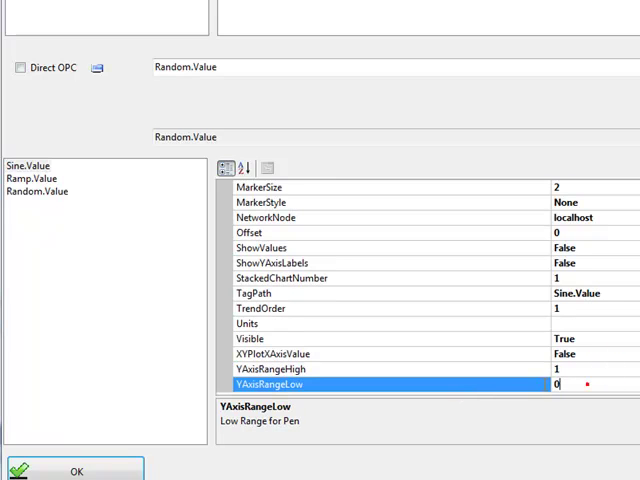
{"action": "type", "text": "-1"}
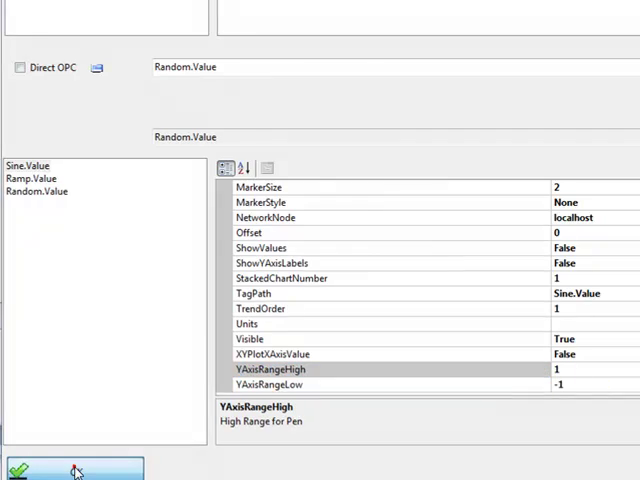
Confirm the Trend Points dialog so Form1's chart plots the Sine, Ramp and Random traces.
{"action": "left_click", "coordinate": [22, 470]}
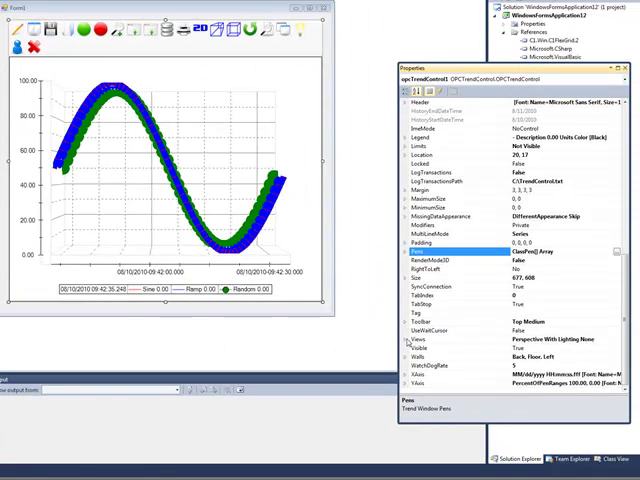
{"action": "left_click", "coordinate": [404, 338]}
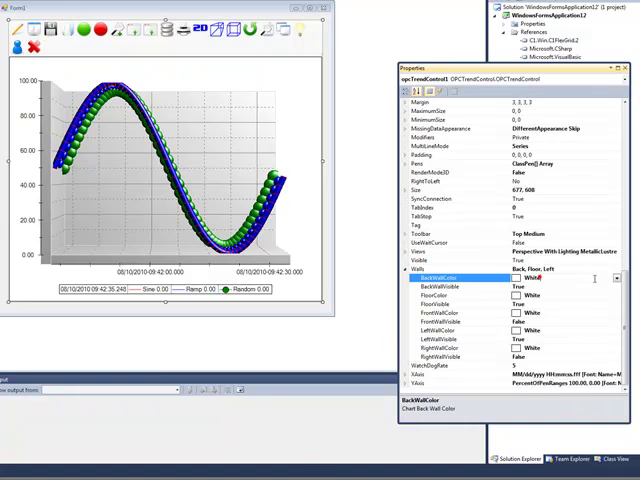
Under Walls, set BackWallColor to Black.
{"action": "left_click", "coordinate": [596, 278]}
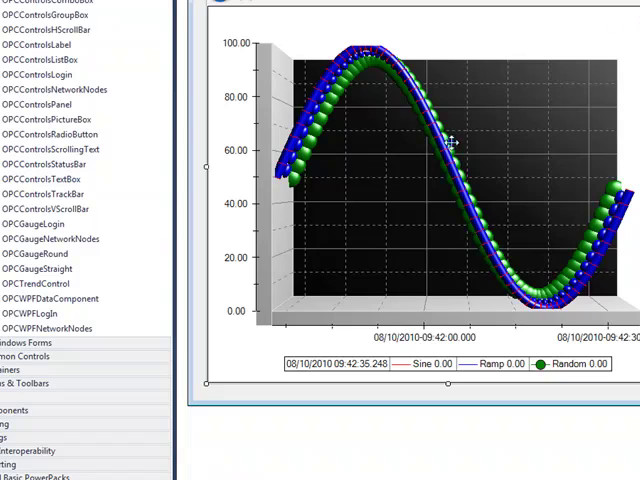
Reopen the chart's Properties and expand the XAxis settings.
{"action": "right_click", "coordinate": [450, 144]}
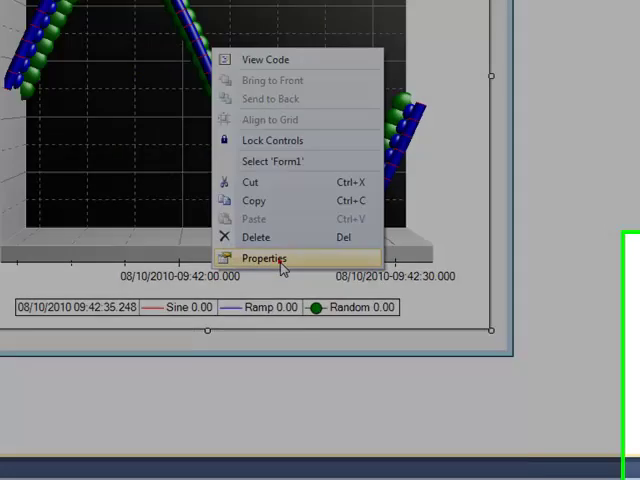
{"action": "left_click", "coordinate": [264, 258]}
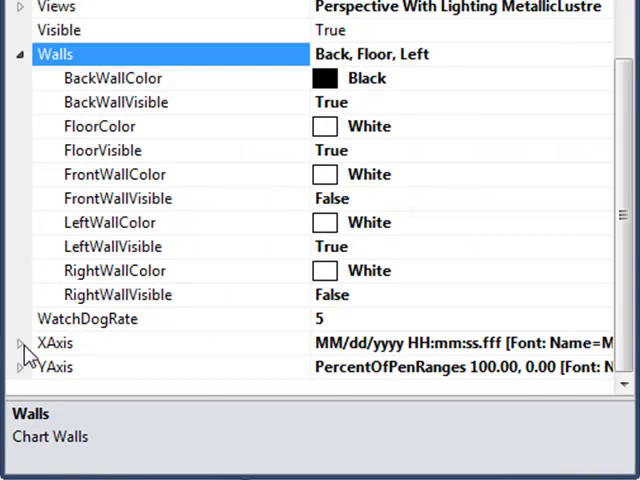
{"action": "left_click", "coordinate": [56, 342]}
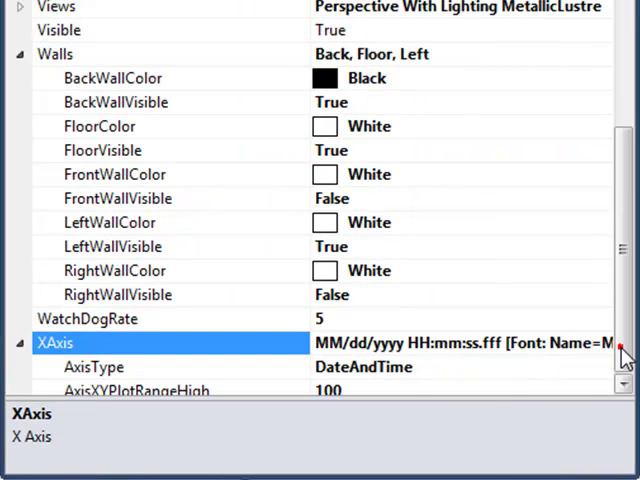
{"action": "scroll", "scroll_direction": "down", "scroll_amount": 3}
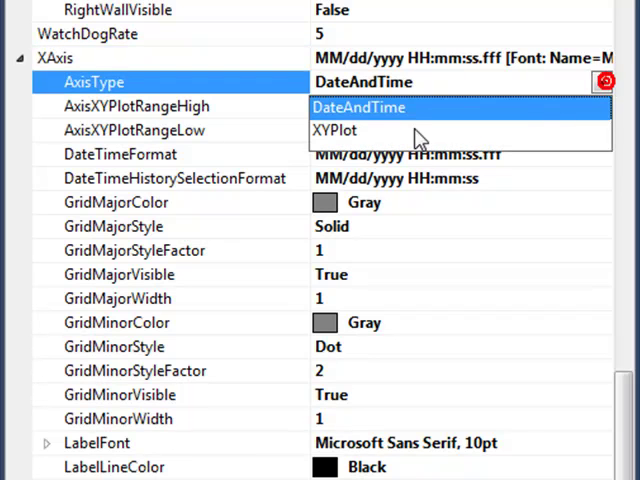
Set AxisType to XYPlot with AxisXYPlotRangeHigh 1 and begin editing AxisXYPlotRangeLow.
{"action": "left_click", "coordinate": [336, 130]}
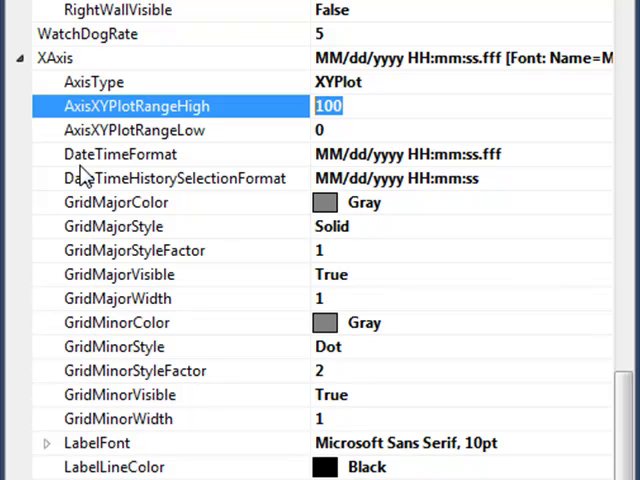
{"action": "type", "text": "1"}
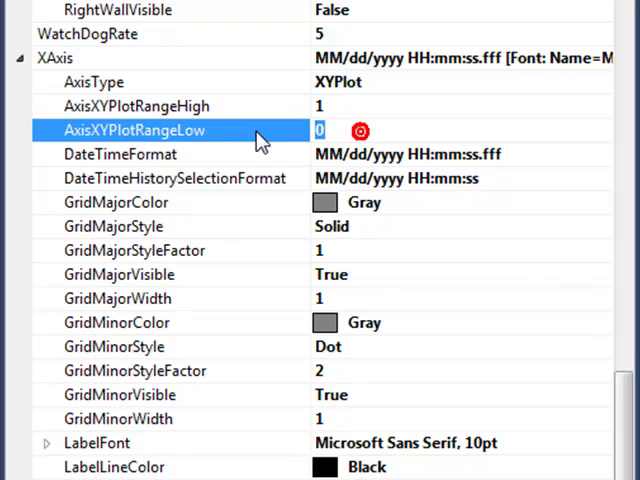
{"action": "left_click", "coordinate": [136, 106]}
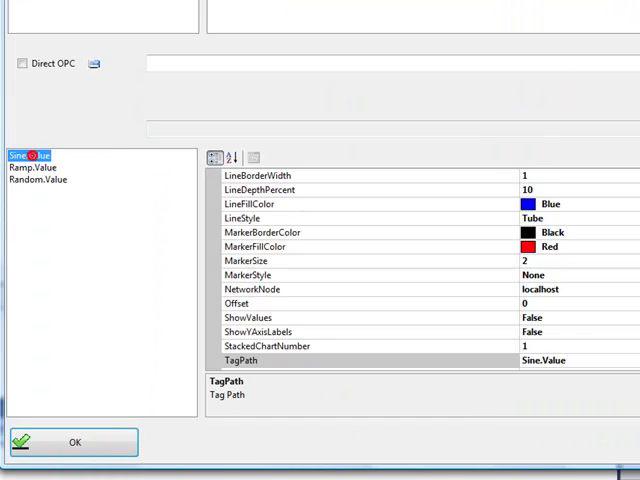
Set Sine.Value's XYPlotXAxisValue to True so it drives the X axis.
{"action": "scroll", "scroll_direction": "down", "scroll_amount": 3}
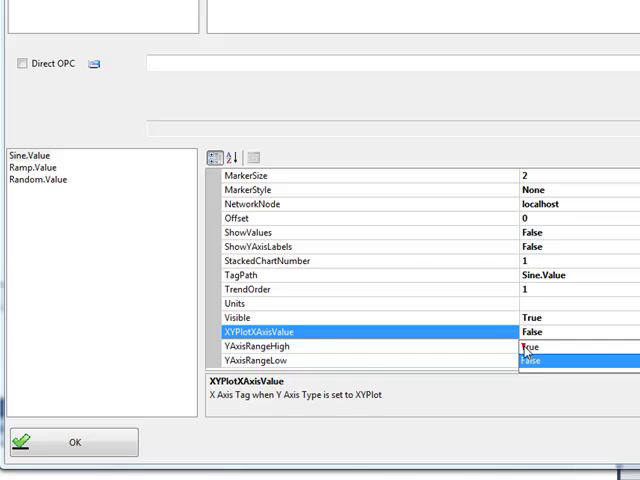
{"action": "left_click", "coordinate": [536, 348]}
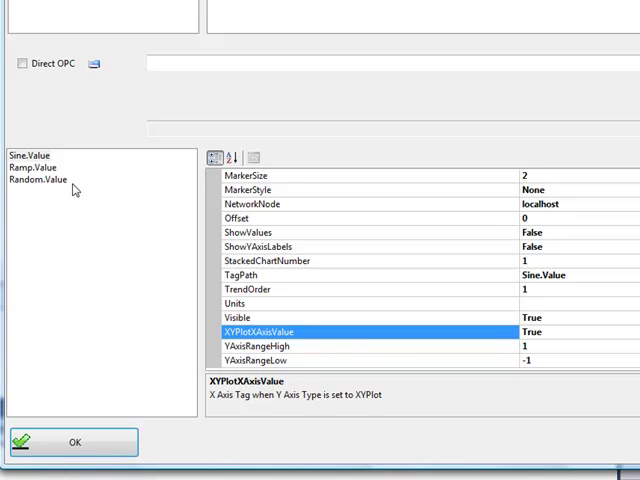
{"action": "mouse_move", "coordinate": [336, 308]}
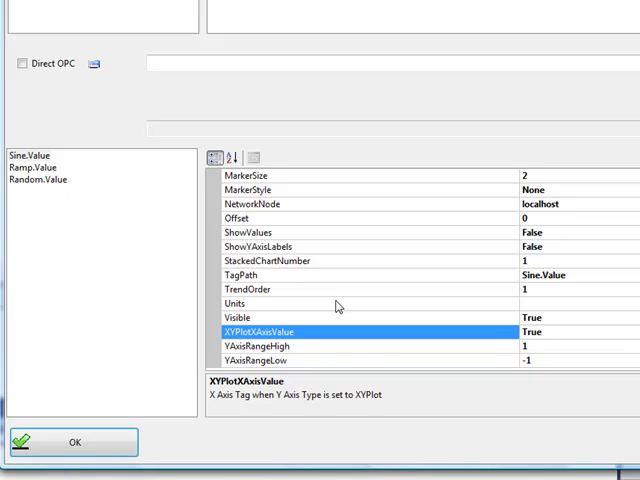
{"action": "mouse_move", "coordinate": [124, 436]}
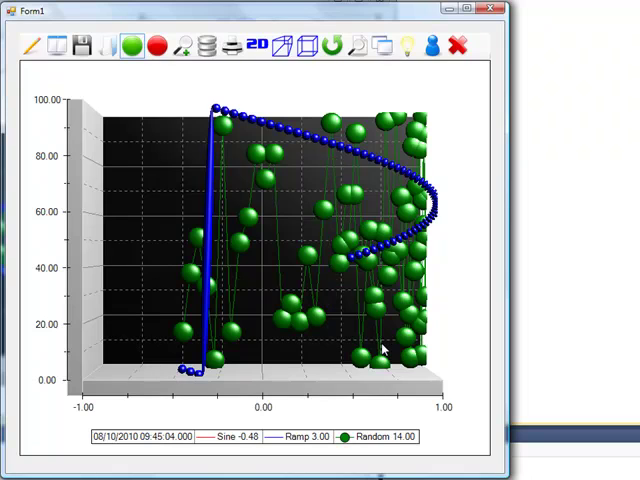
Bring up the running XY chart's context options while Ramp and Random plot against Sine.
{"action": "right_click", "coordinate": [384, 348]}
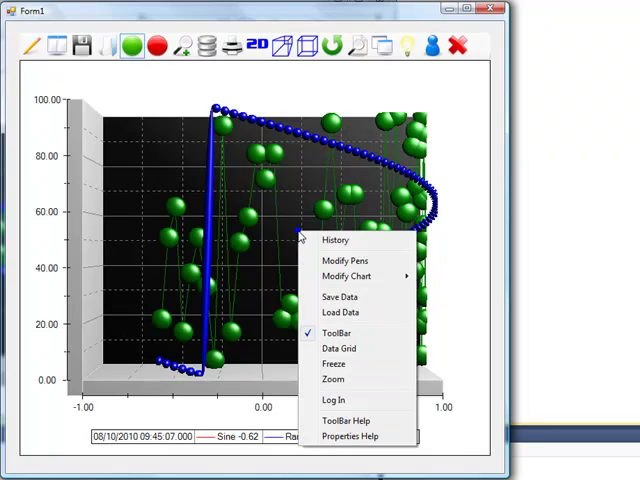
{"action": "mouse_move", "coordinate": [348, 276]}
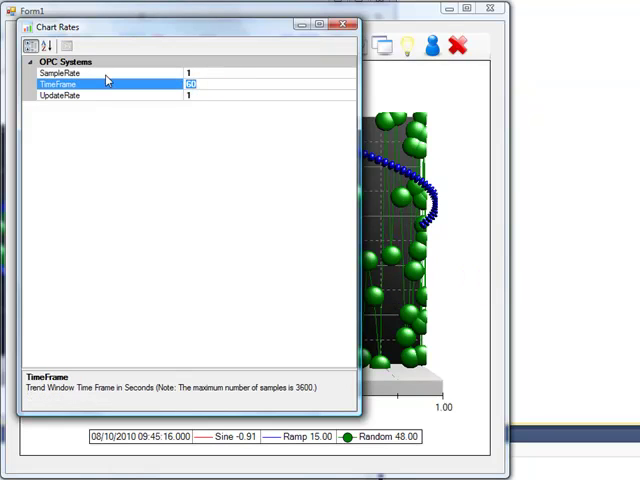
Set the running trend's TimeFrame to 120 seconds in the Update Rates settings.
{"action": "type", "text": "12"}
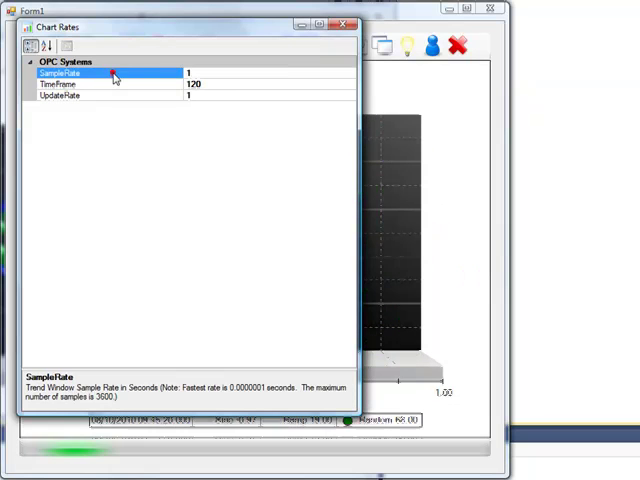
{"action": "left_click", "coordinate": [340, 26]}
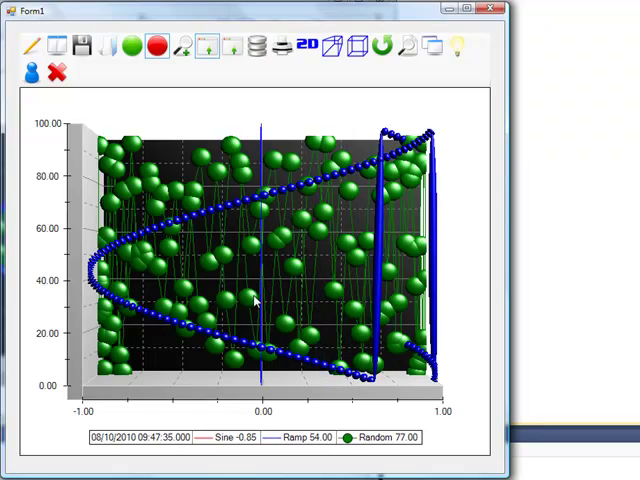
{"action": "mouse_move", "coordinate": [256, 302]}
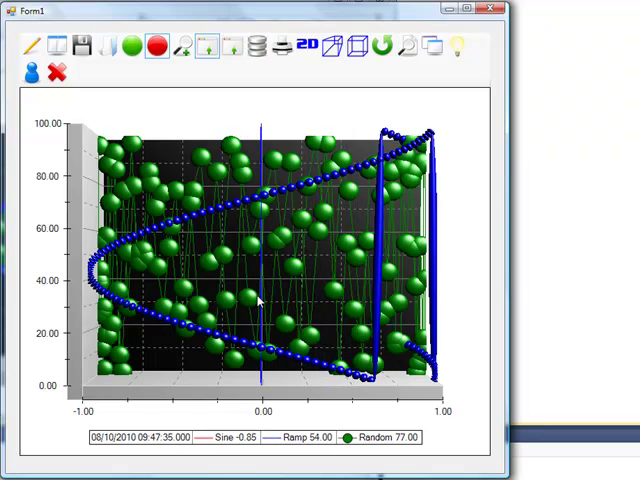
{"action": "left_click", "coordinate": [256, 300]}
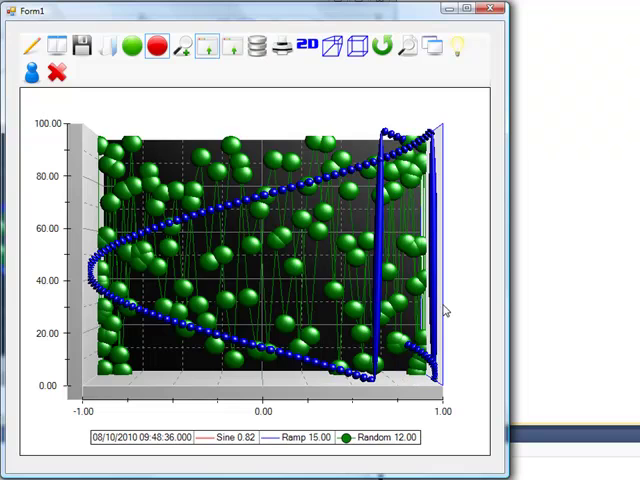
{"action": "mouse_move", "coordinate": [232, 48]}
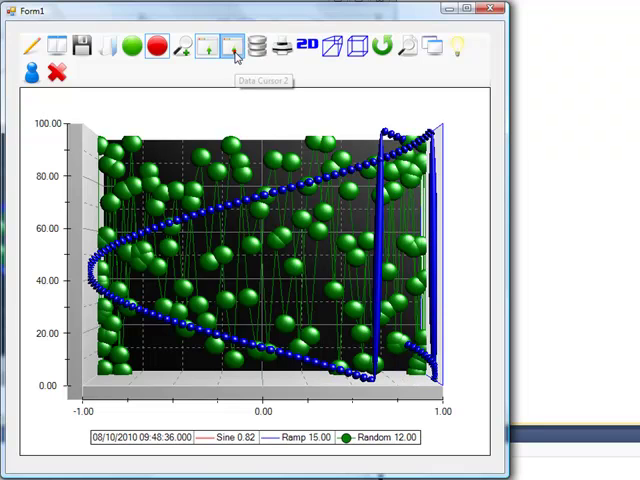
{"action": "left_click", "coordinate": [228, 48]}
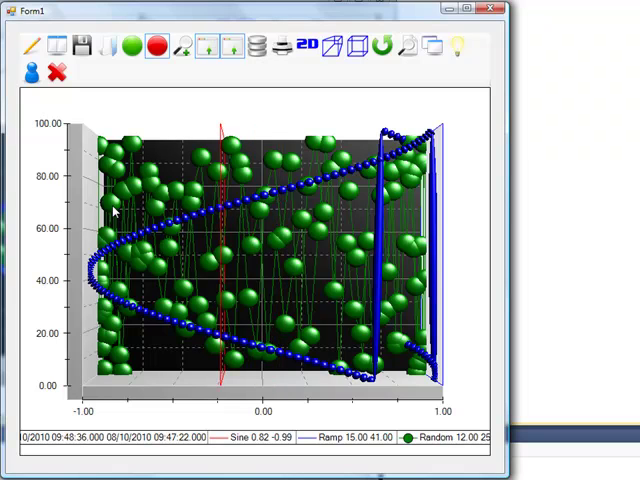
{"action": "left_click", "coordinate": [132, 46]}
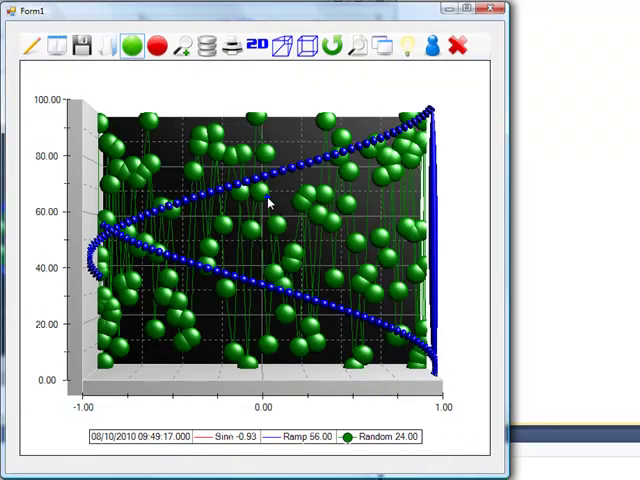
Change the running trend's TimeFrame to 60 seconds via Modify Chart > Update Rates.
{"action": "right_click", "coordinate": [268, 202]}
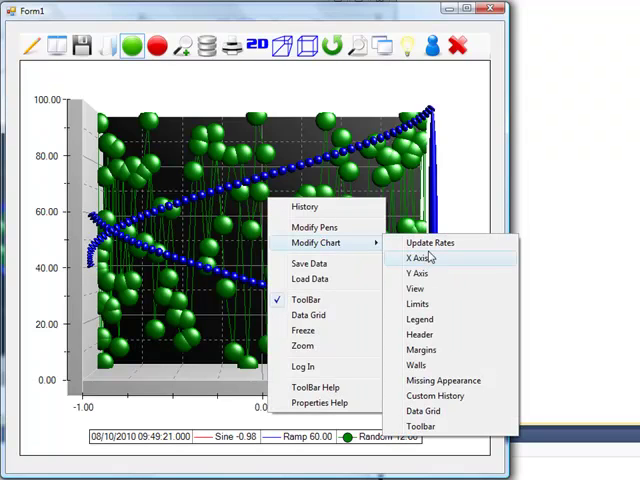
{"action": "left_click", "coordinate": [428, 242]}
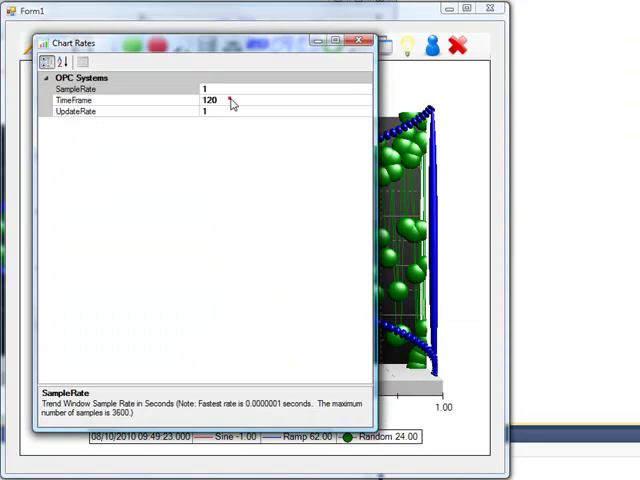
{"action": "left_click", "coordinate": [110, 100]}
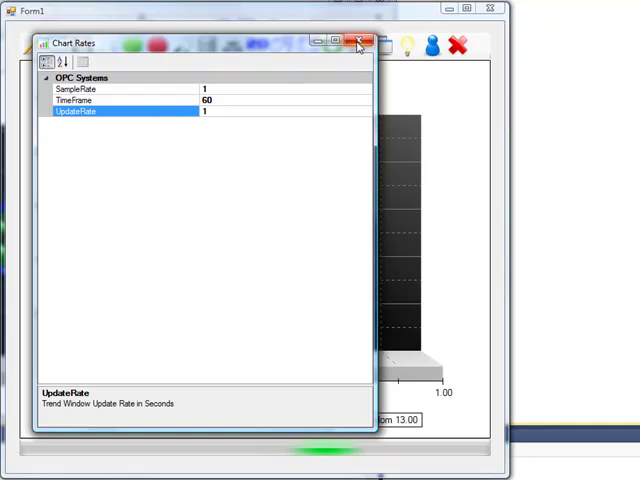
{"action": "left_click", "coordinate": [360, 42]}
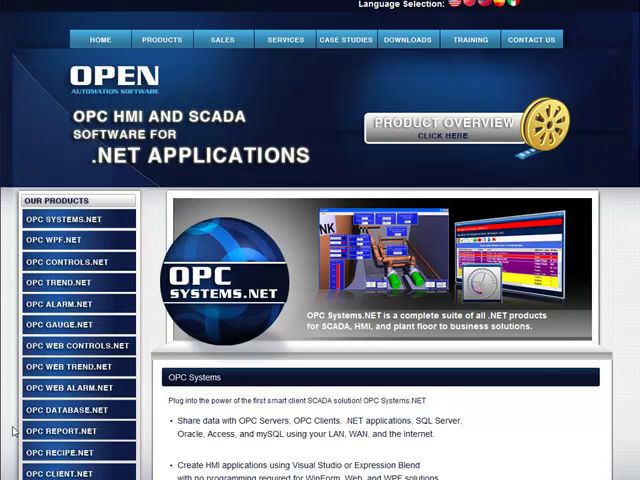
{"action": "mouse_move", "coordinate": [406, 40]}
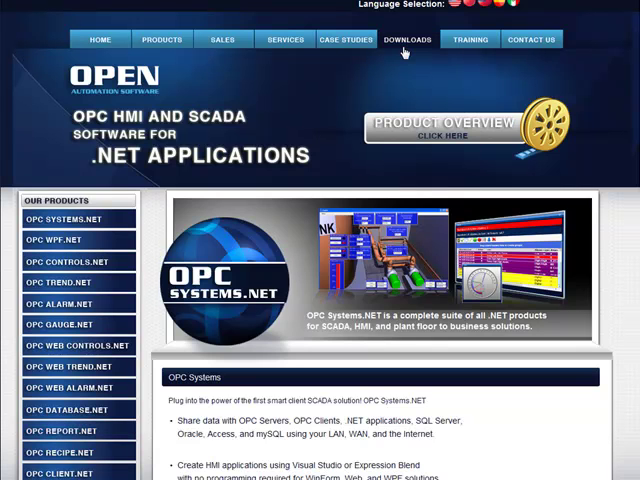
{"action": "mouse_move", "coordinate": [470, 40]}
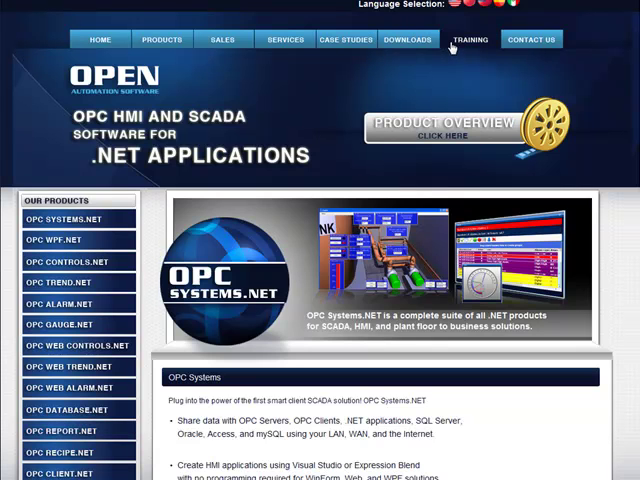
Browse the site's Training and Contact Us pages, ending on the Sales page.
{"action": "left_click", "coordinate": [468, 40]}
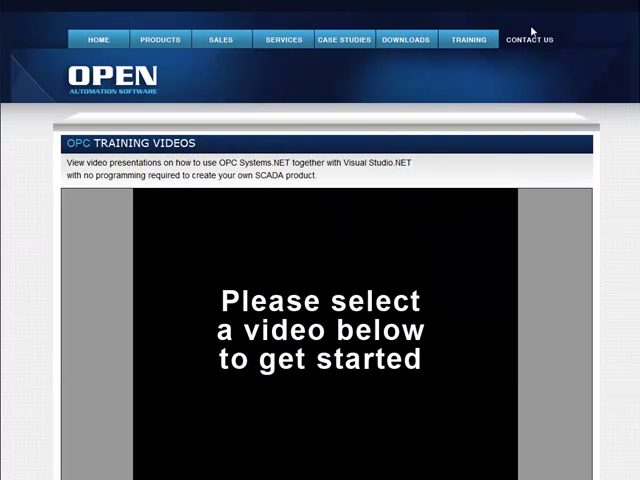
{"action": "left_click", "coordinate": [530, 40]}
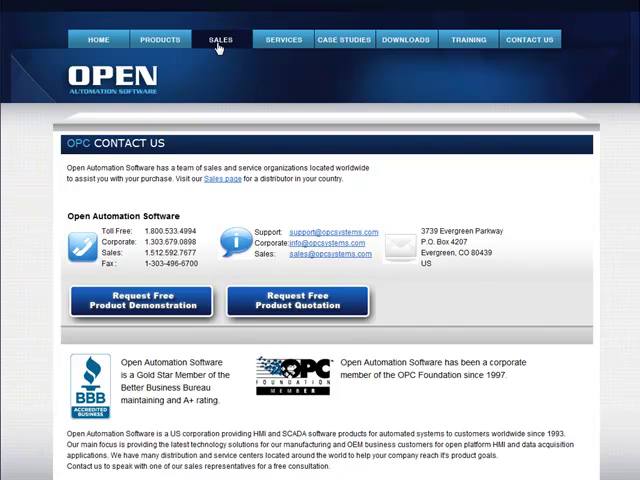
{"action": "left_click", "coordinate": [220, 40]}
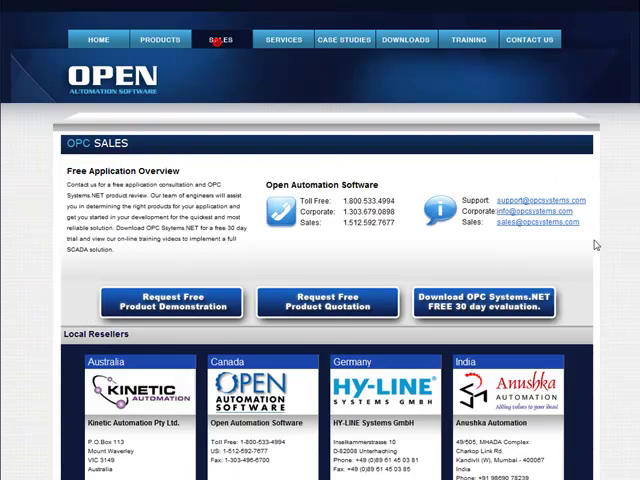